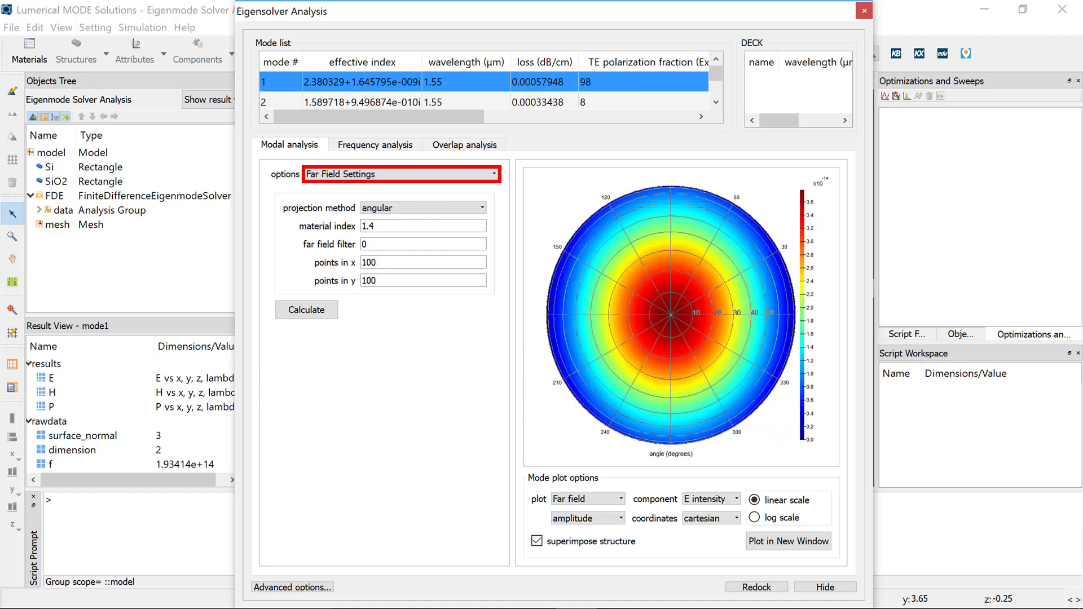
Step: Show the frequency analysis parameters for the solved modes in the Eigensolver Analysis window
click(374, 143)
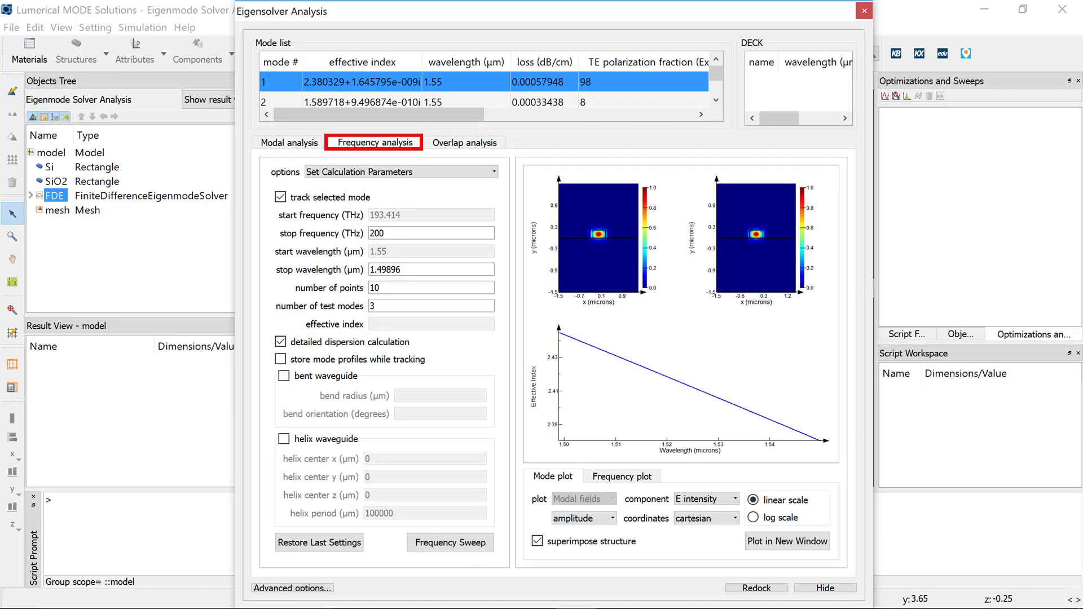
click(464, 143)
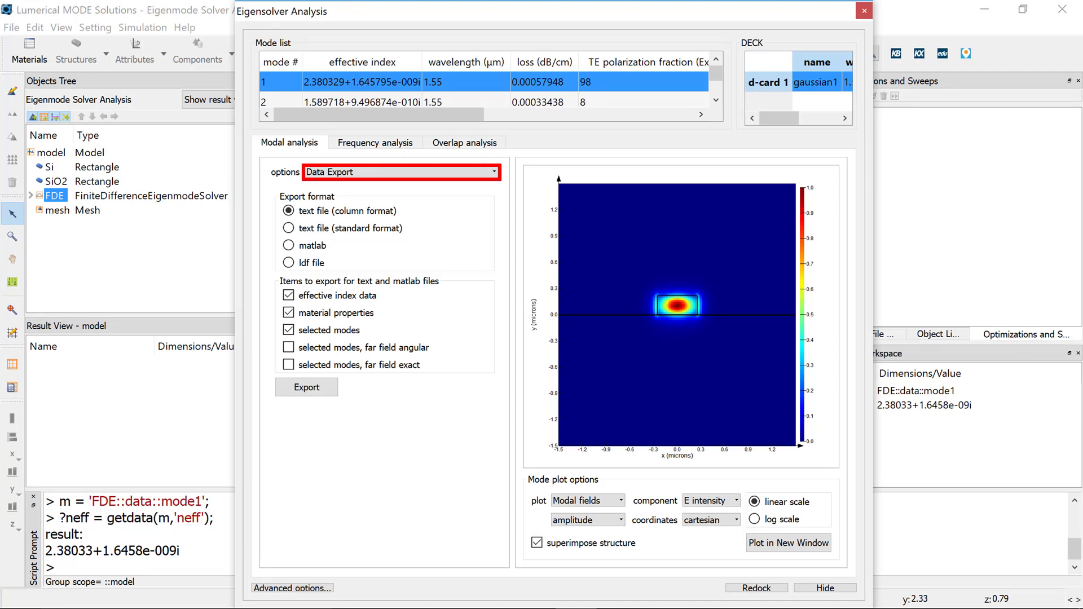
Step: Bring up the data export options for the mode results via the context menu
right_click(817, 82)
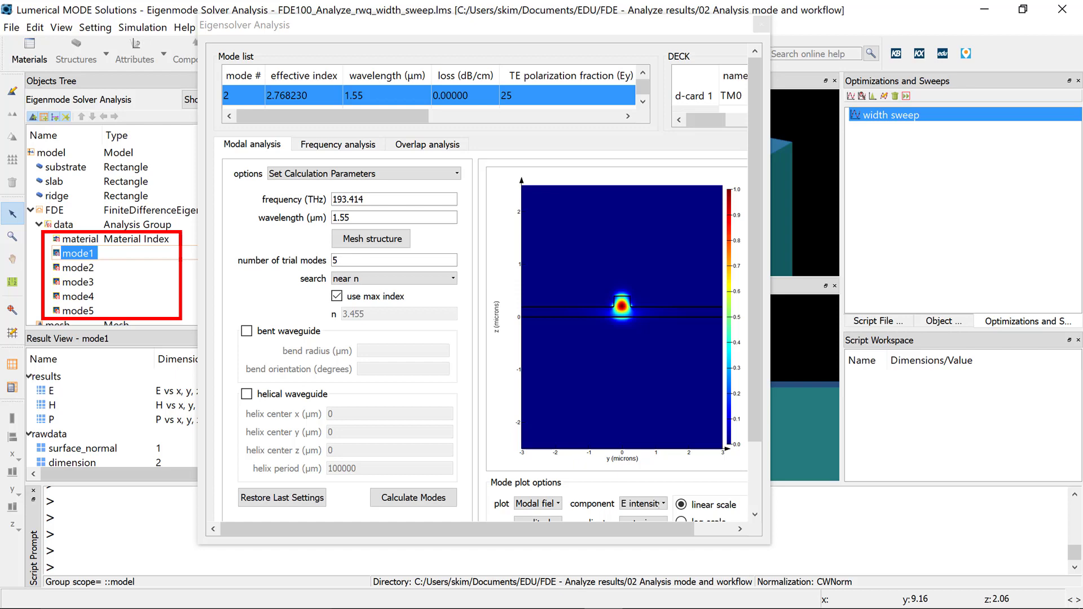
Step: Open the 'width sweep' (ridge span 0.5–3 µm, 15 points) for editing its neff_TM0 result
double_click(899, 115)
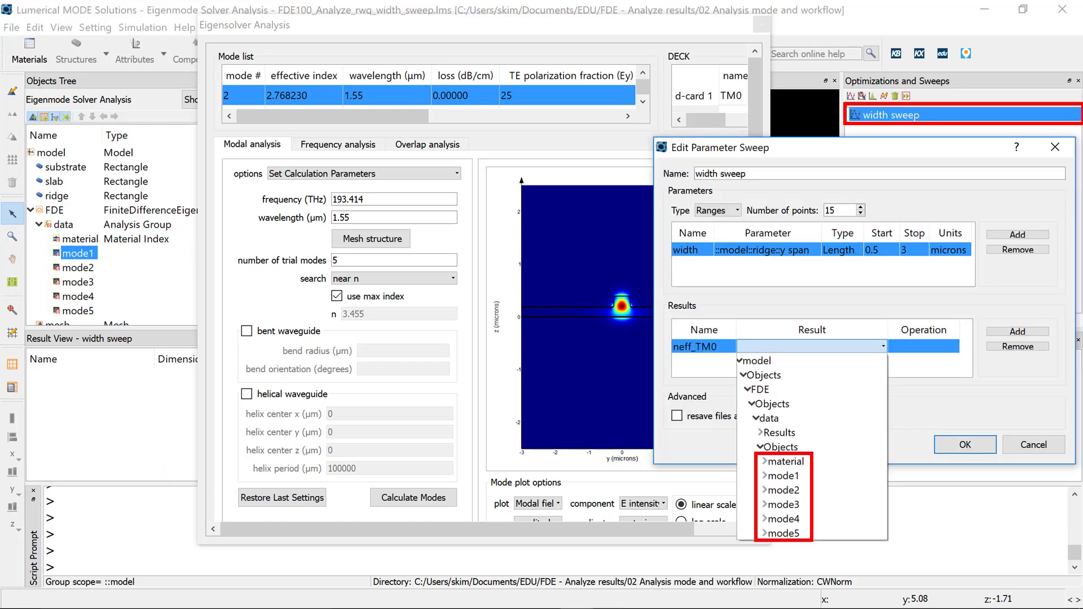